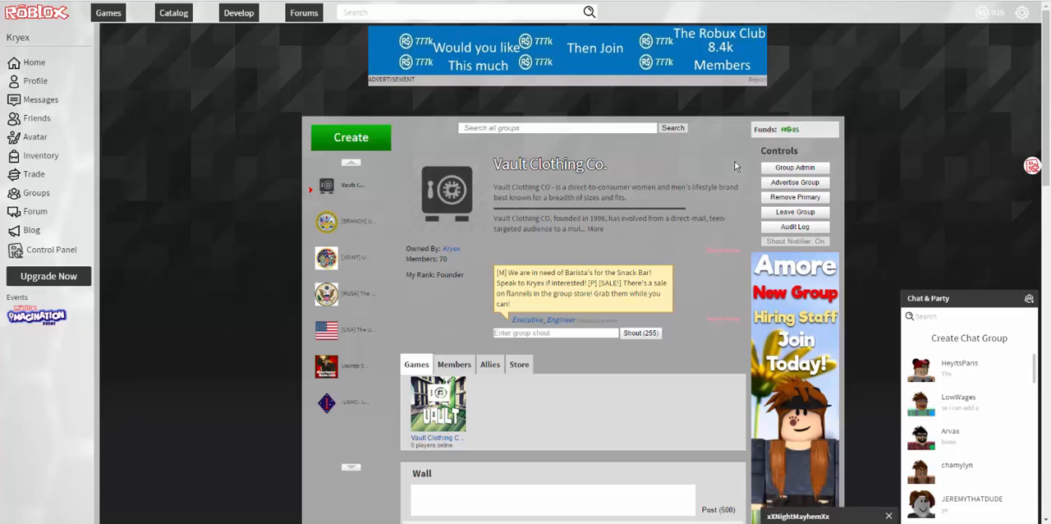
mouse_move(709, 137)
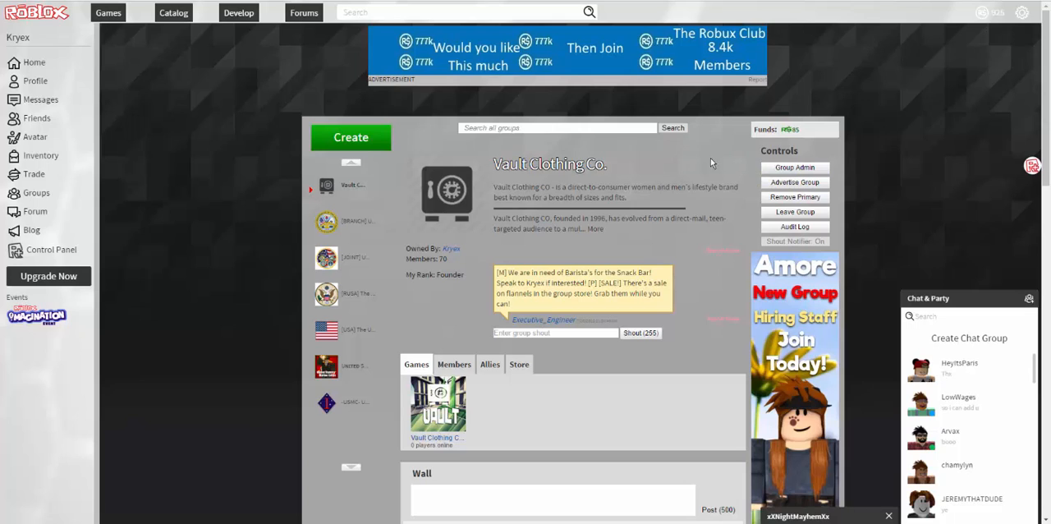
mouse_move(698, 129)
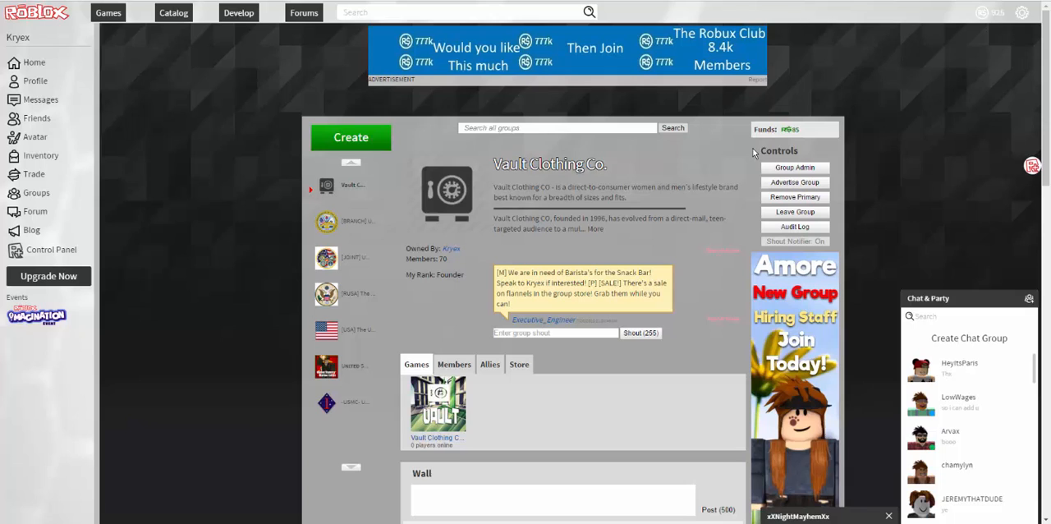
Switch the Vault Clothing Co. group page to its Members tab.
click(454, 363)
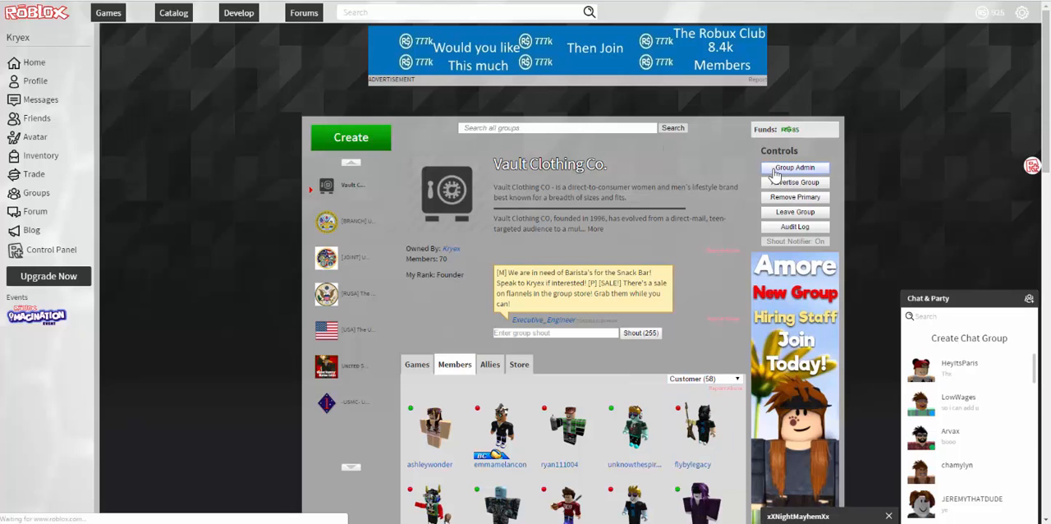
In Group Admin, review the Revenue summary, then go to the Payouts page.
click(794, 168)
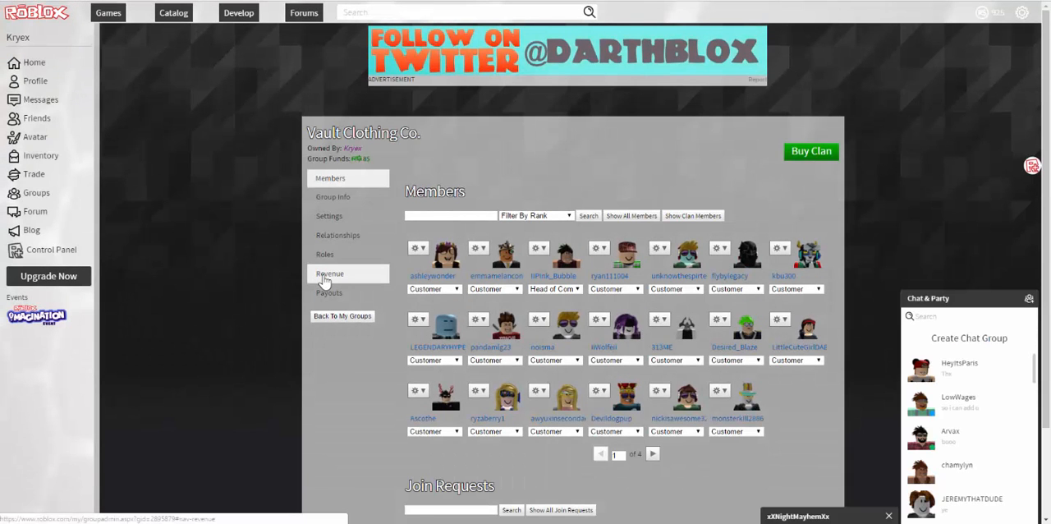
click(329, 273)
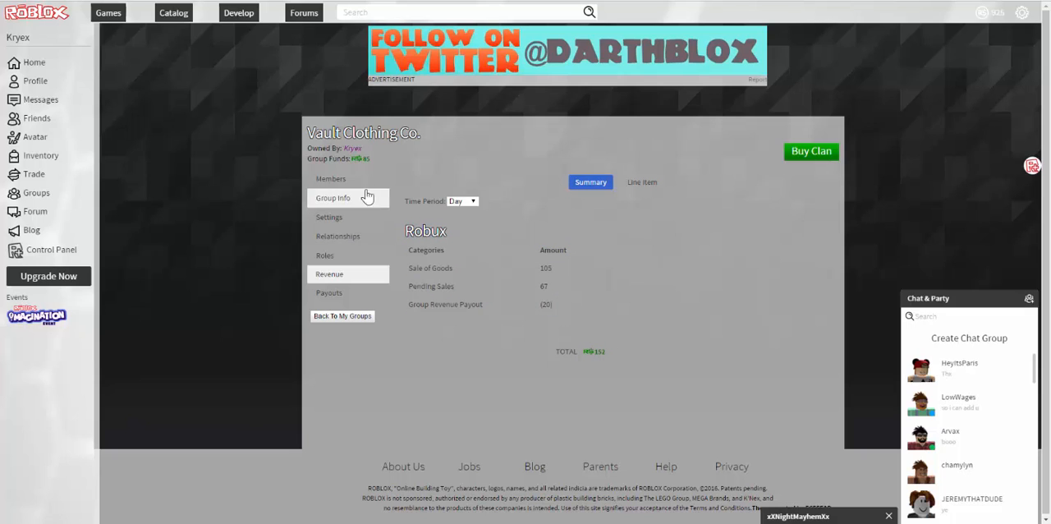
click(331, 178)
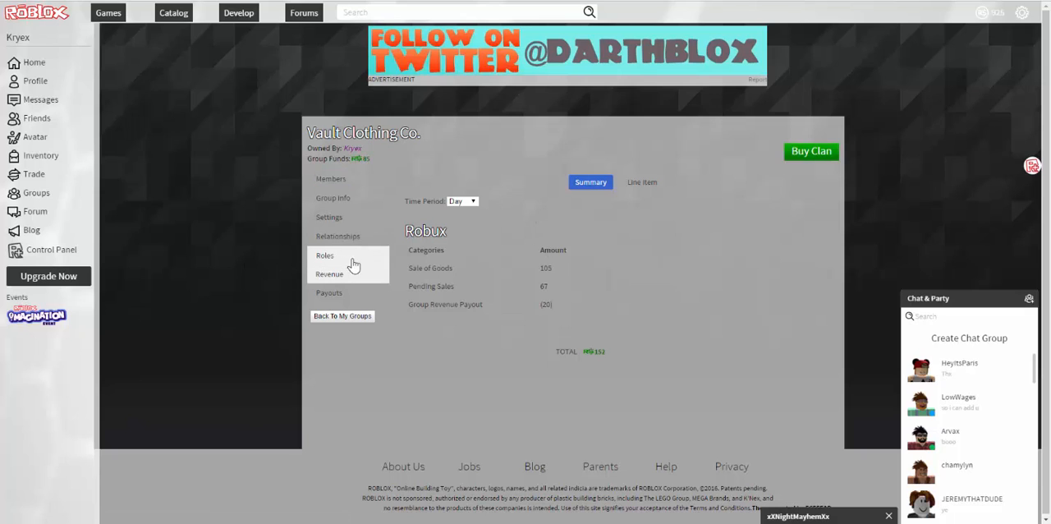
mouse_move(328, 274)
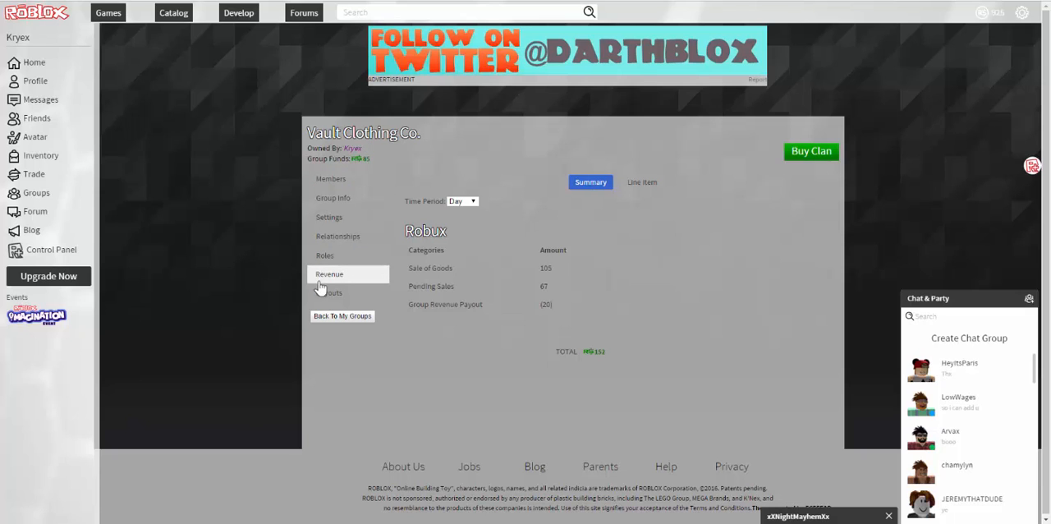
click(328, 293)
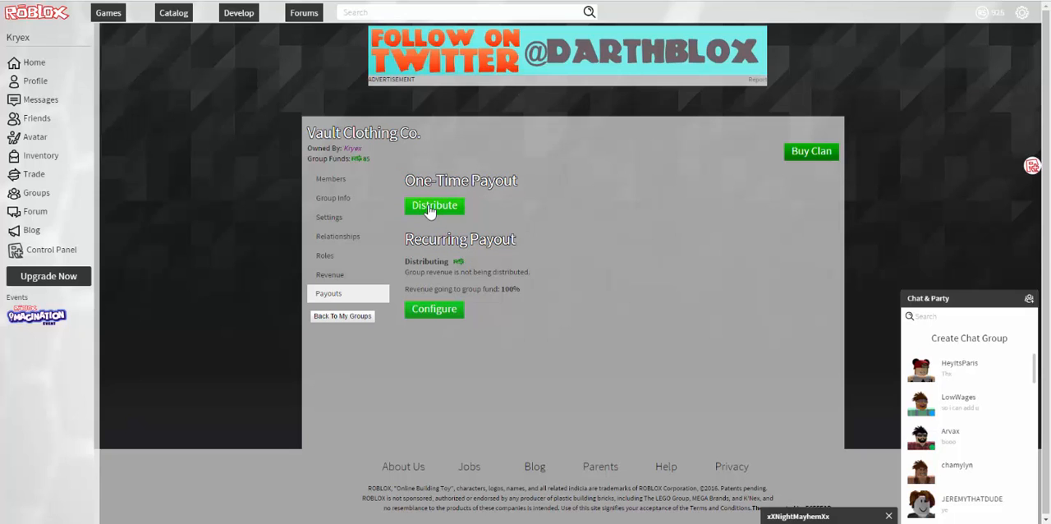
click(434, 205)
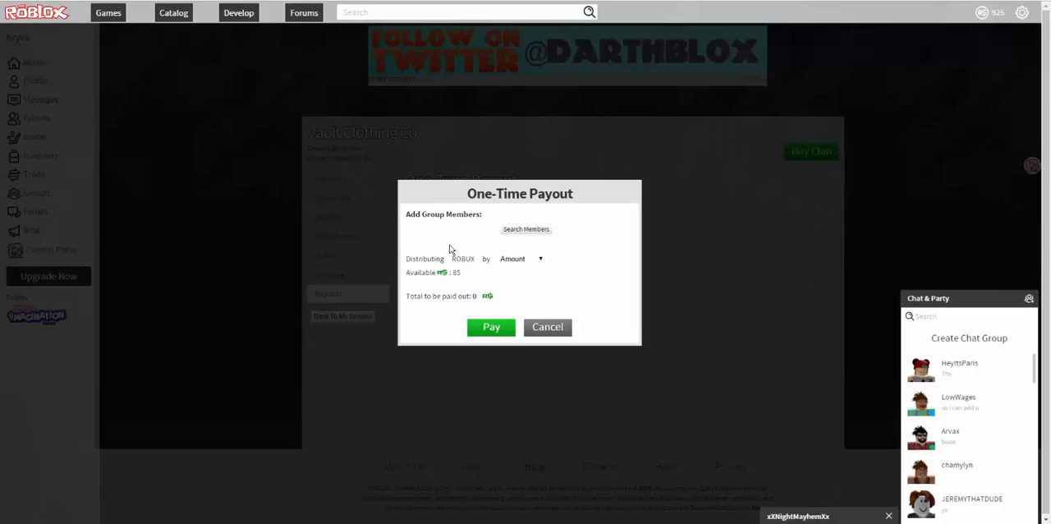
text(Kryex)
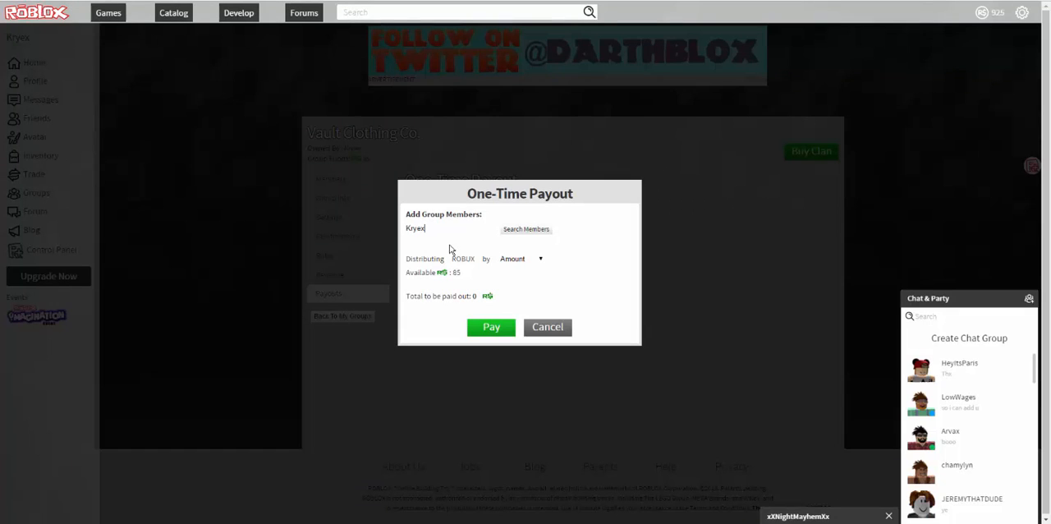
mouse_move(518, 234)
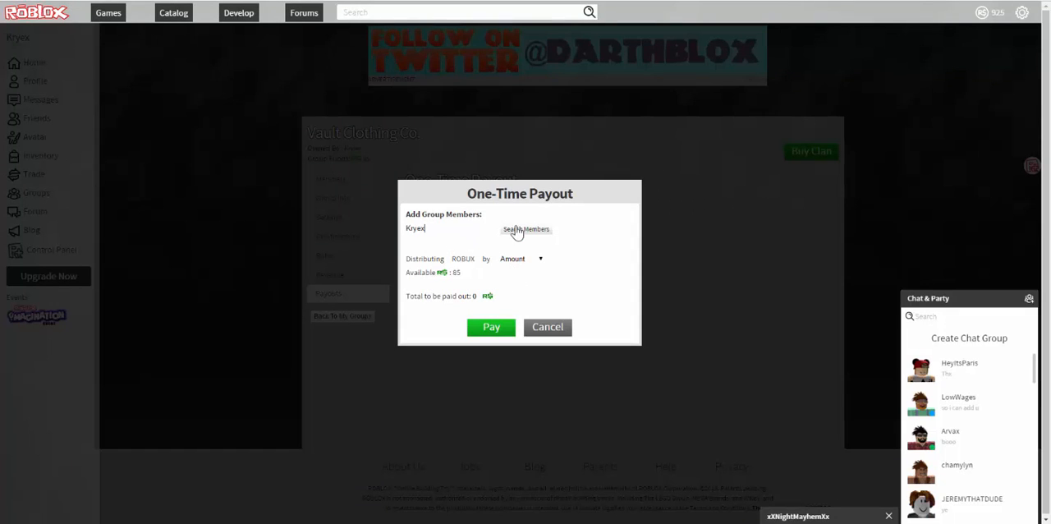
click(525, 229)
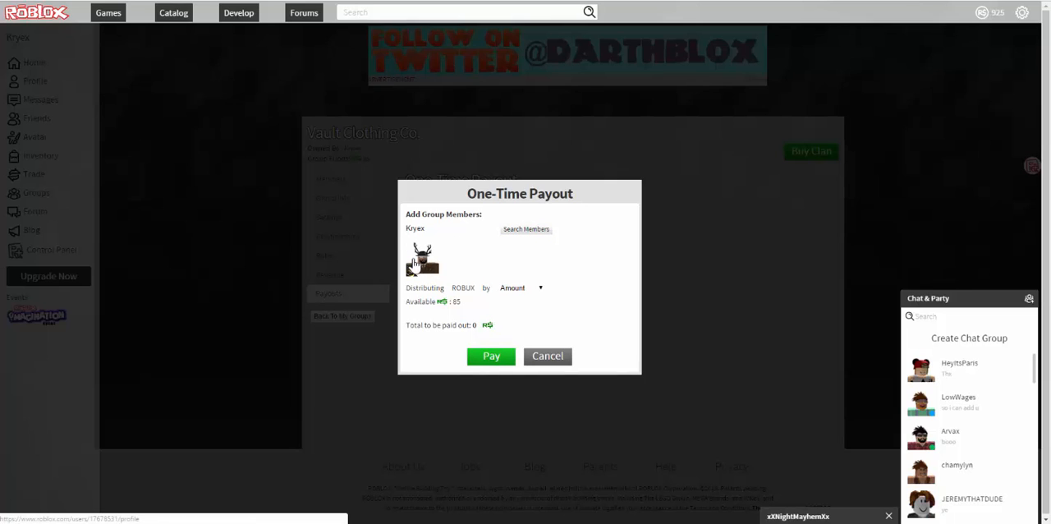
click(423, 261)
text(1)
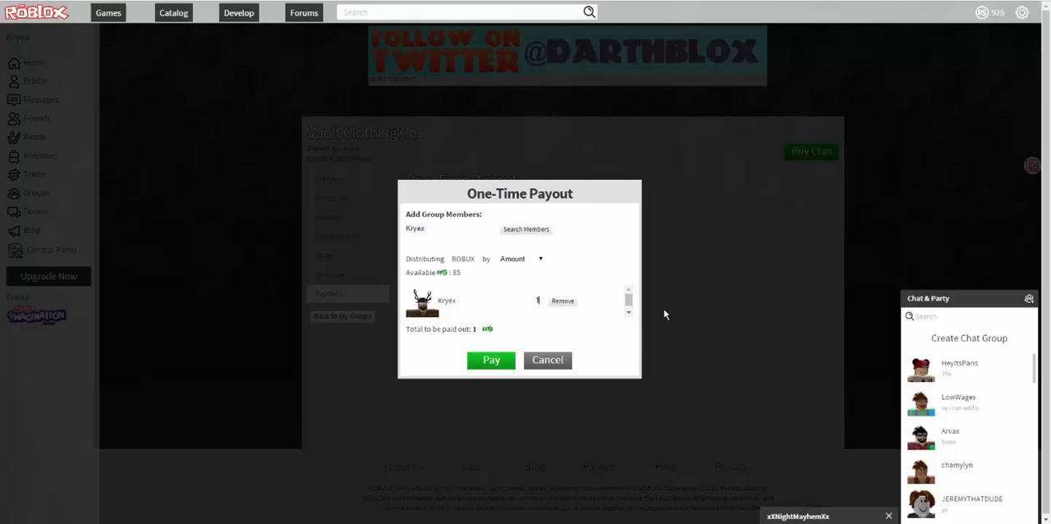
text(5)
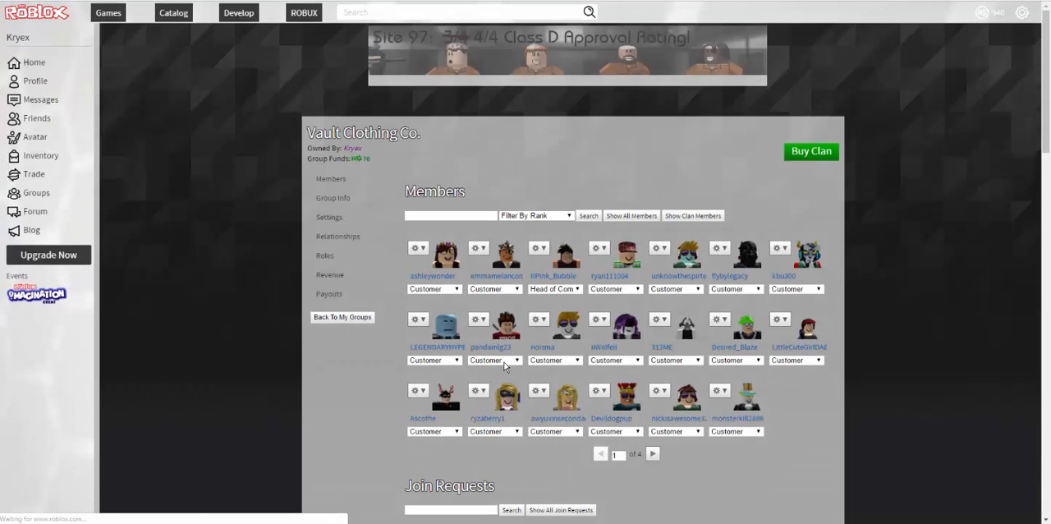
Go back to the Vault Clothing Co. group page and check funds now read 70.
click(328, 293)
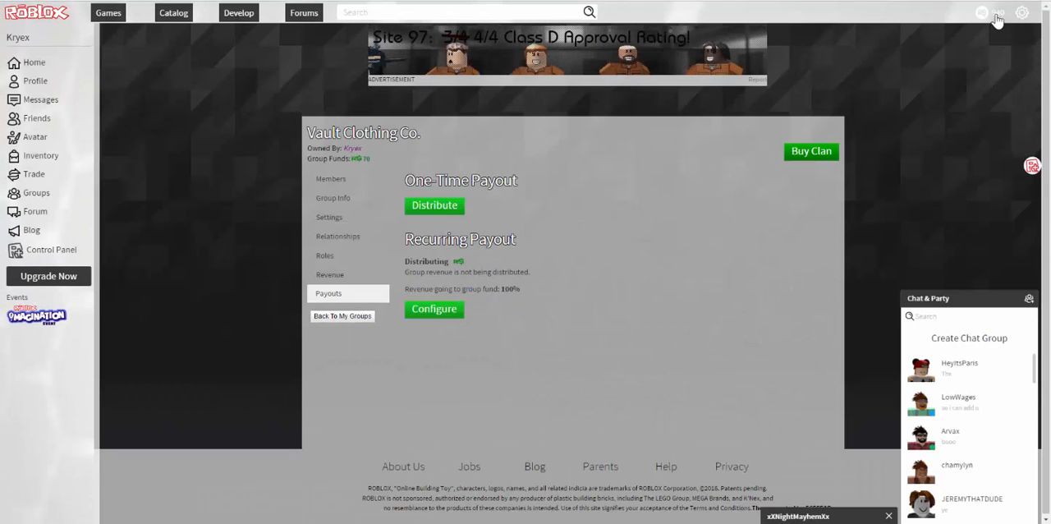
mouse_move(63, 207)
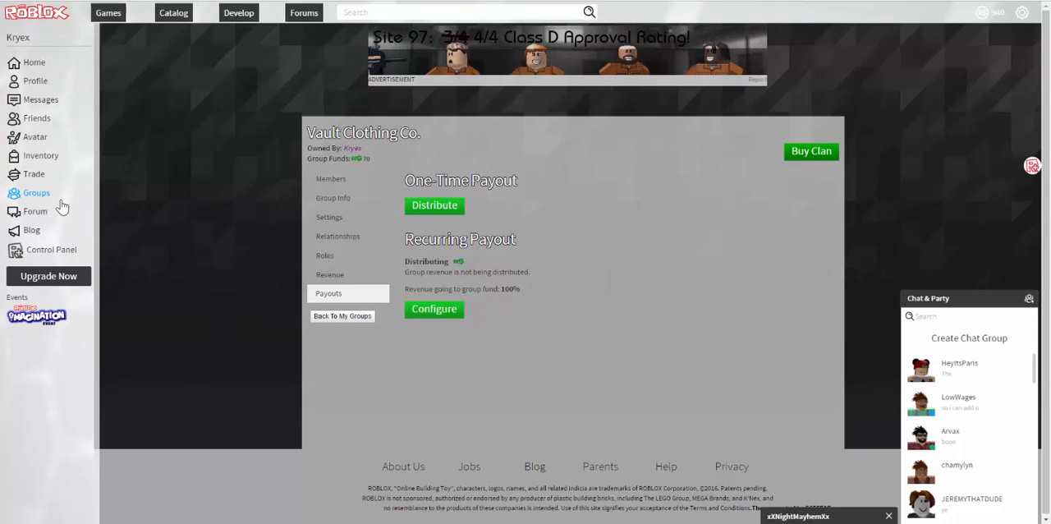
click(342, 316)
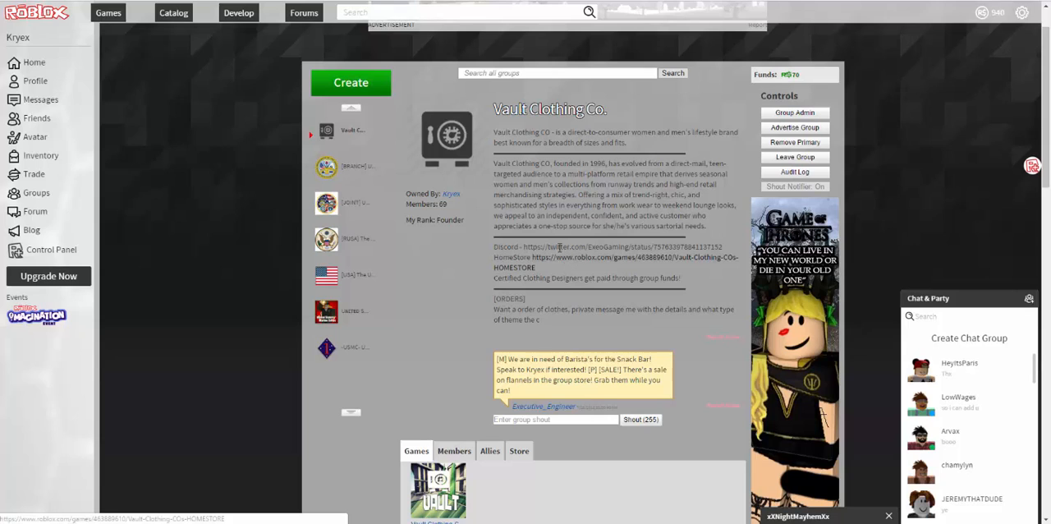
mouse_move(474, 238)
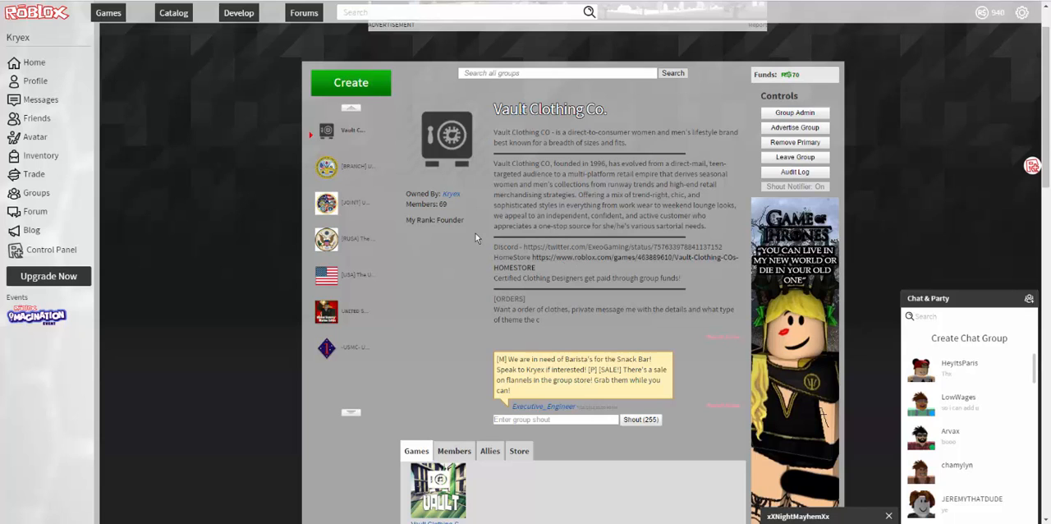